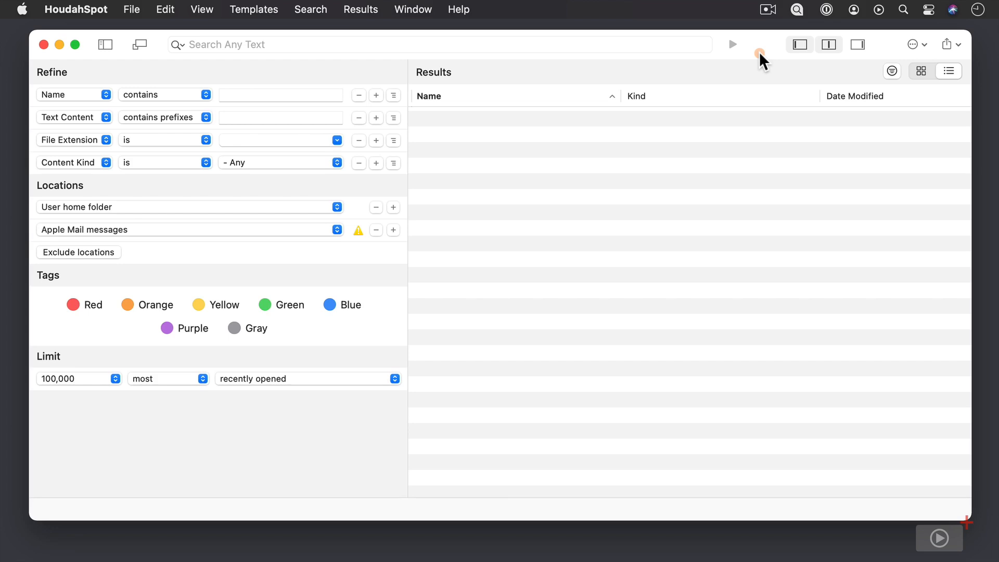
{"action": "mouse_move", "coordinate": [693, 61]}
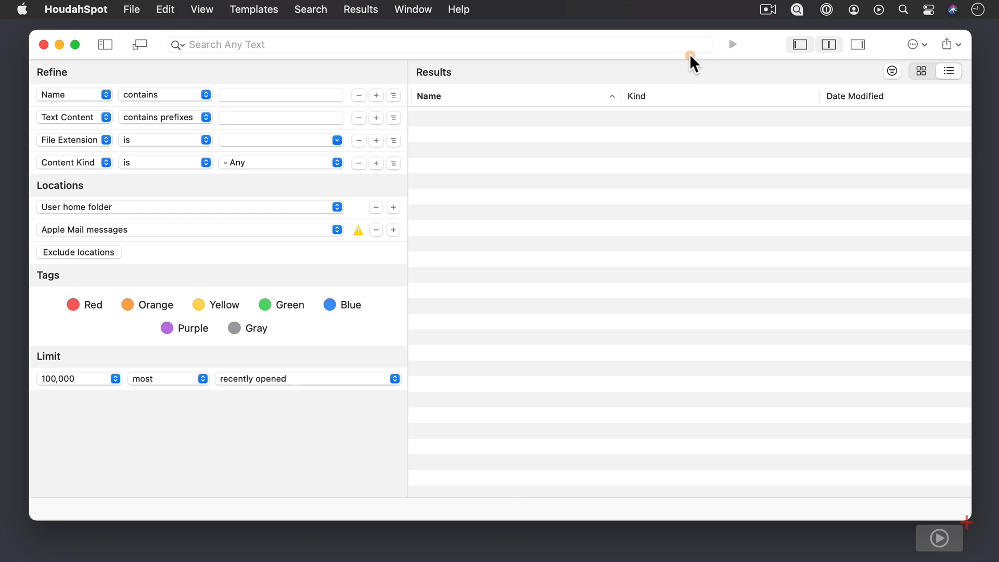
{"action": "mouse_move", "coordinate": [339, 74]}
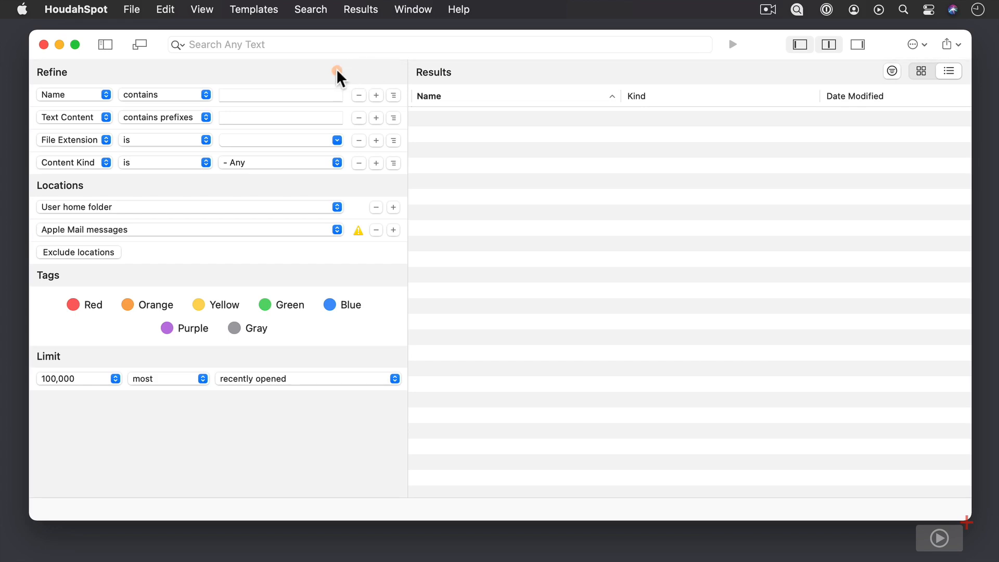
{"action": "mouse_move", "coordinate": [147, 60]}
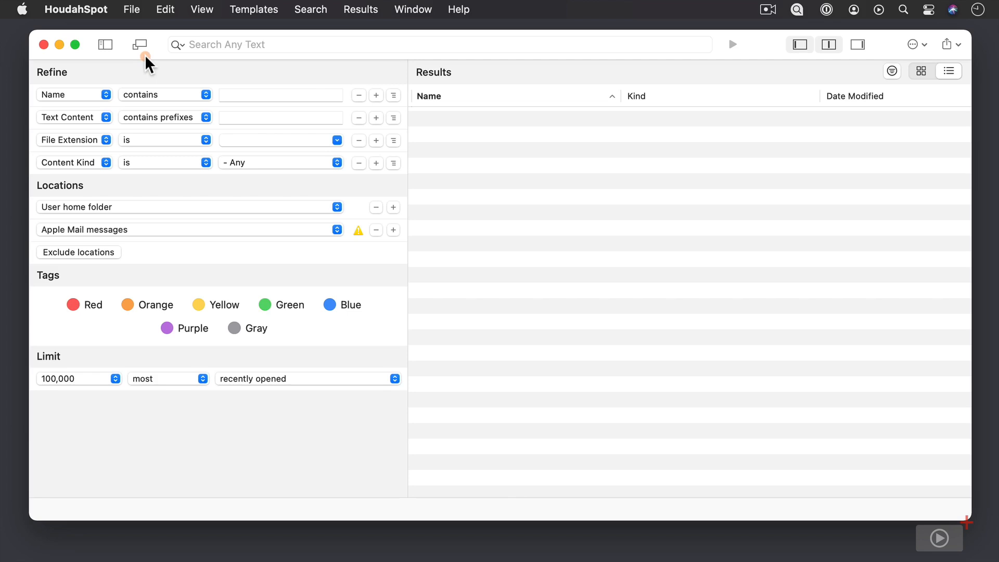
{"action": "mouse_move", "coordinate": [784, 58]}
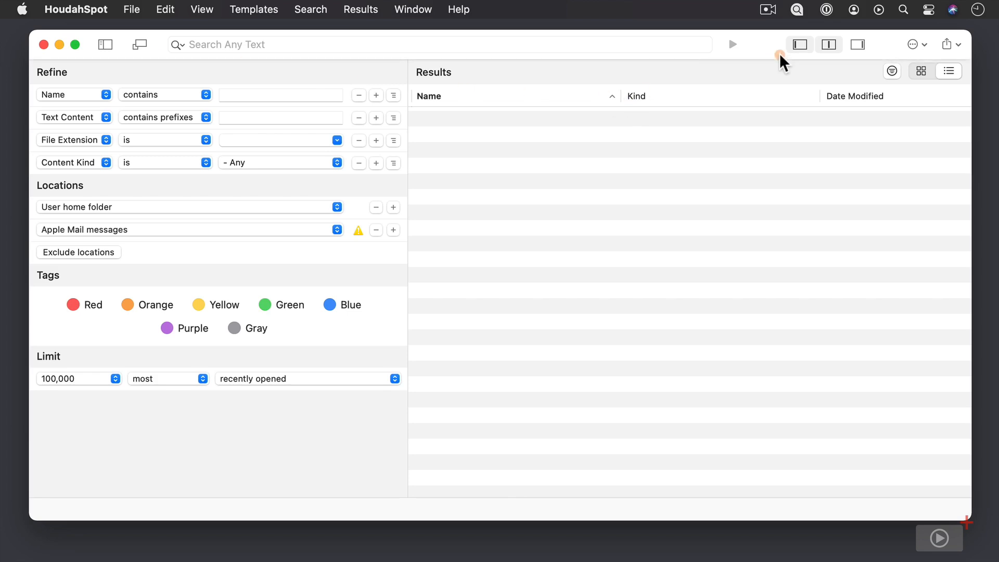
{"action": "mouse_move", "coordinate": [155, 58]}
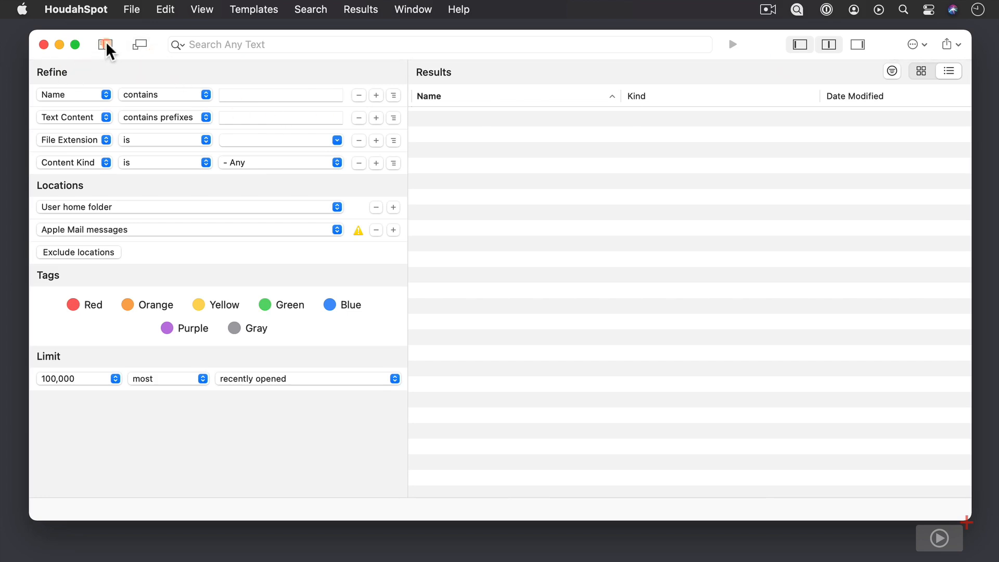
{"action": "left_click", "coordinate": [106, 44]}
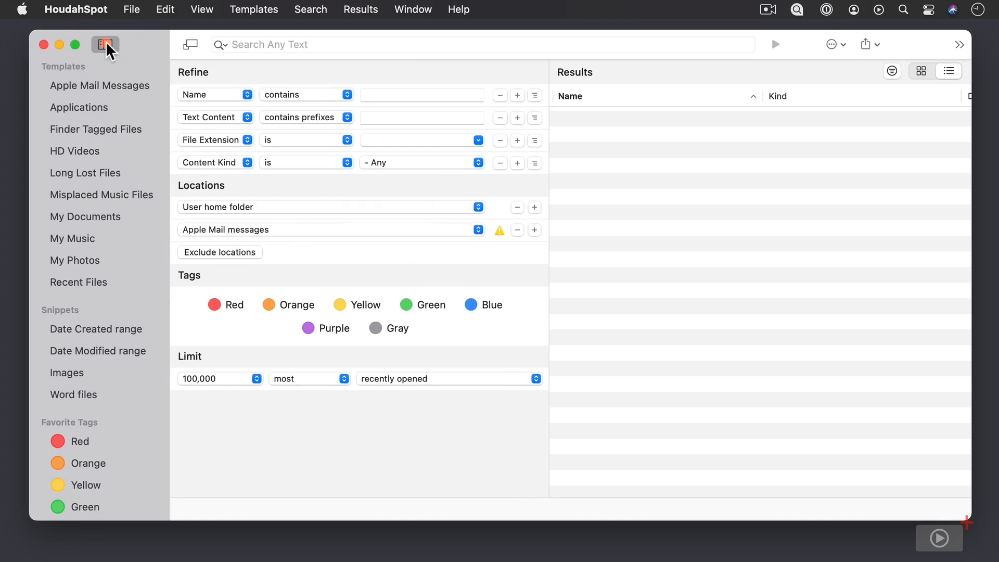
{"action": "left_click", "coordinate": [105, 45]}
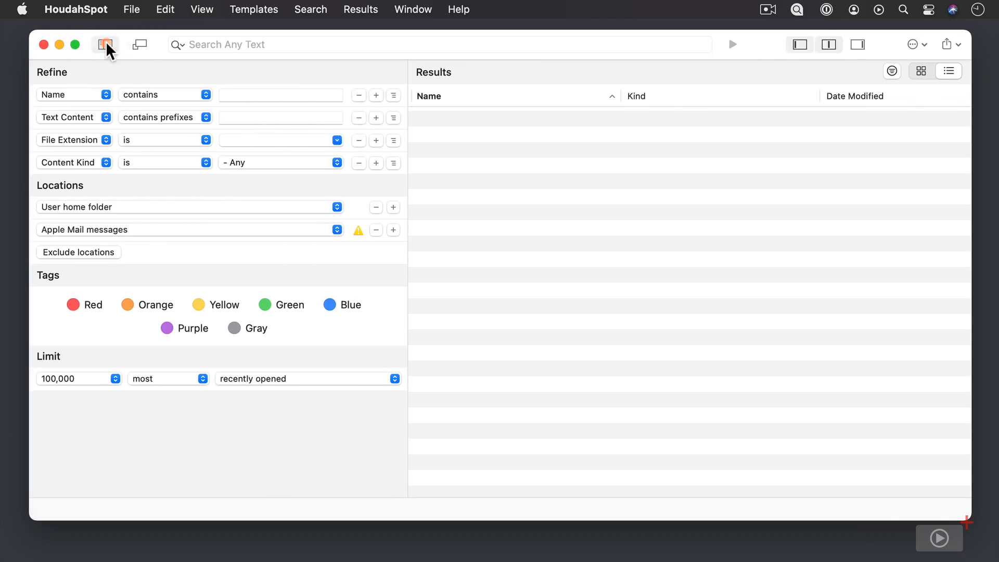
{"action": "left_click", "coordinate": [107, 45]}
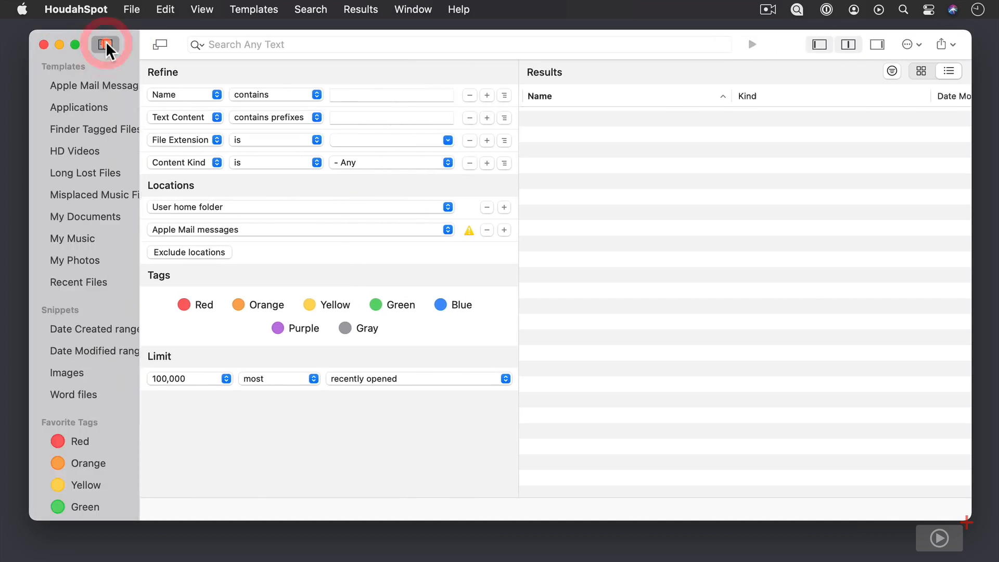
{"action": "left_click", "coordinate": [104, 45]}
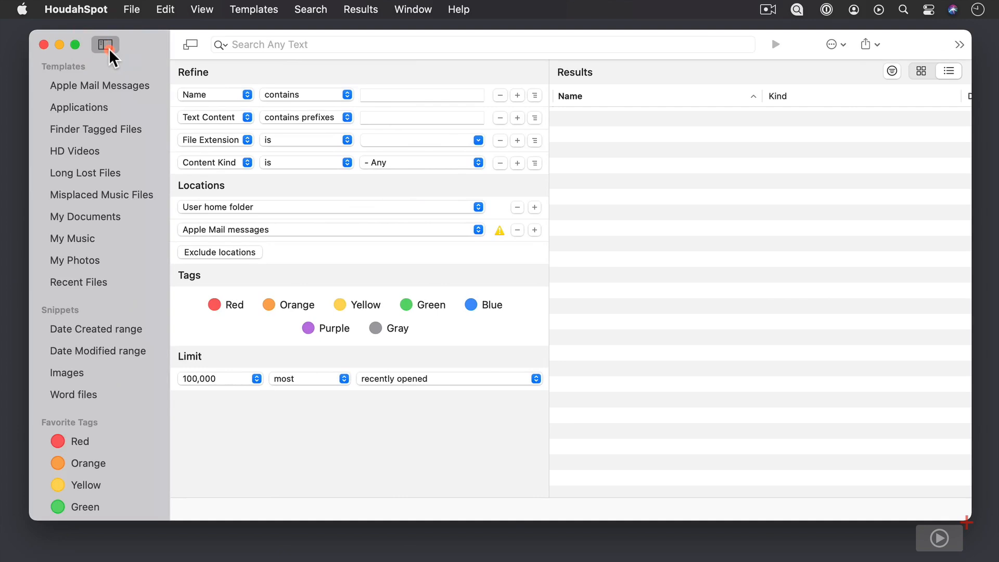
{"action": "left_click", "coordinate": [105, 44]}
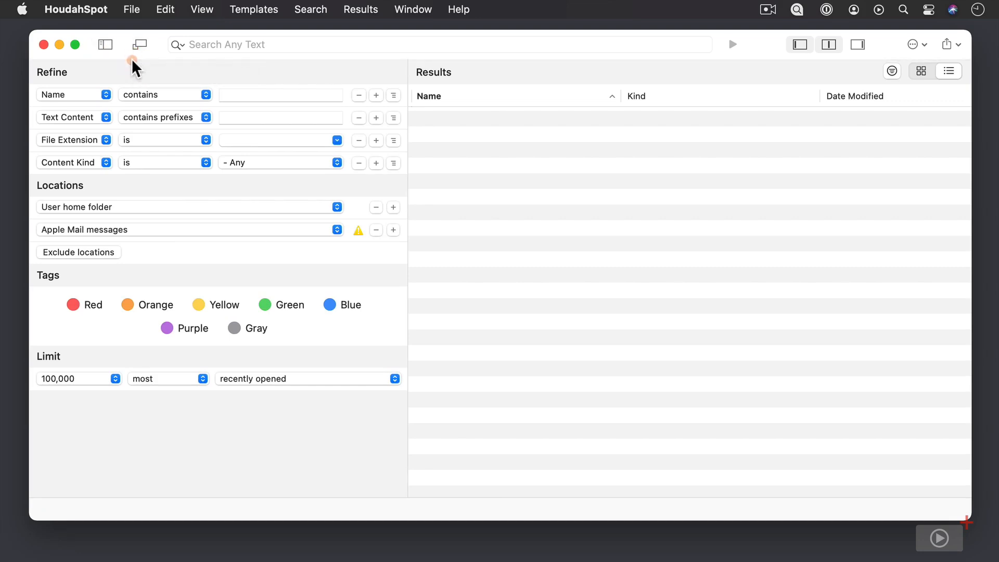
{"action": "mouse_move", "coordinate": [914, 44]}
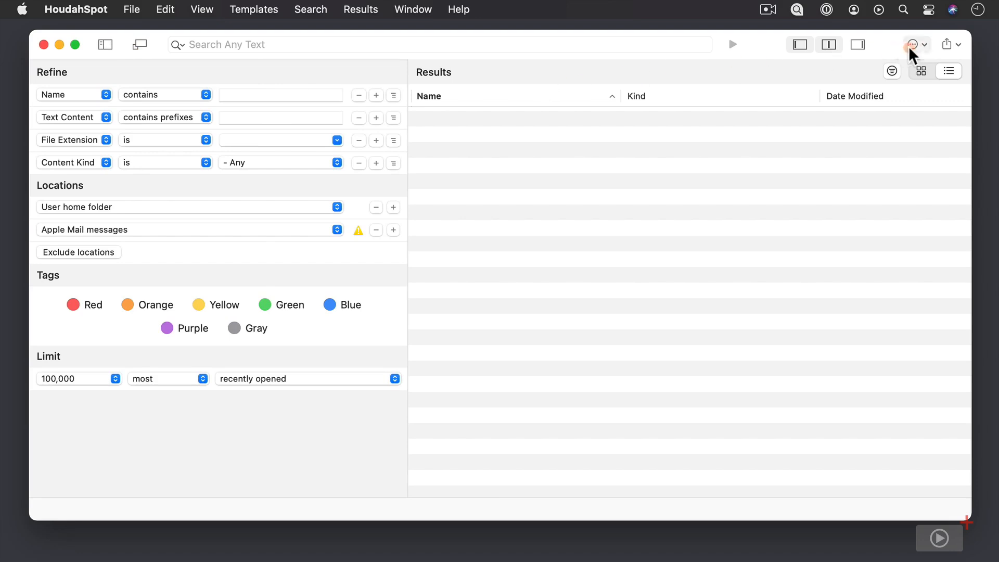
{"action": "mouse_move", "coordinate": [914, 45]}
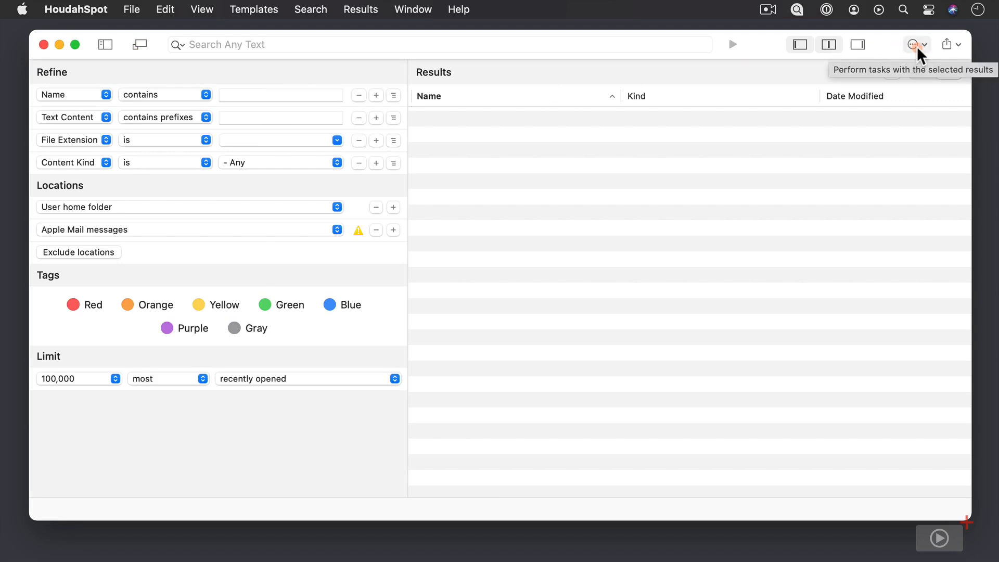
{"action": "left_click", "coordinate": [913, 45]}
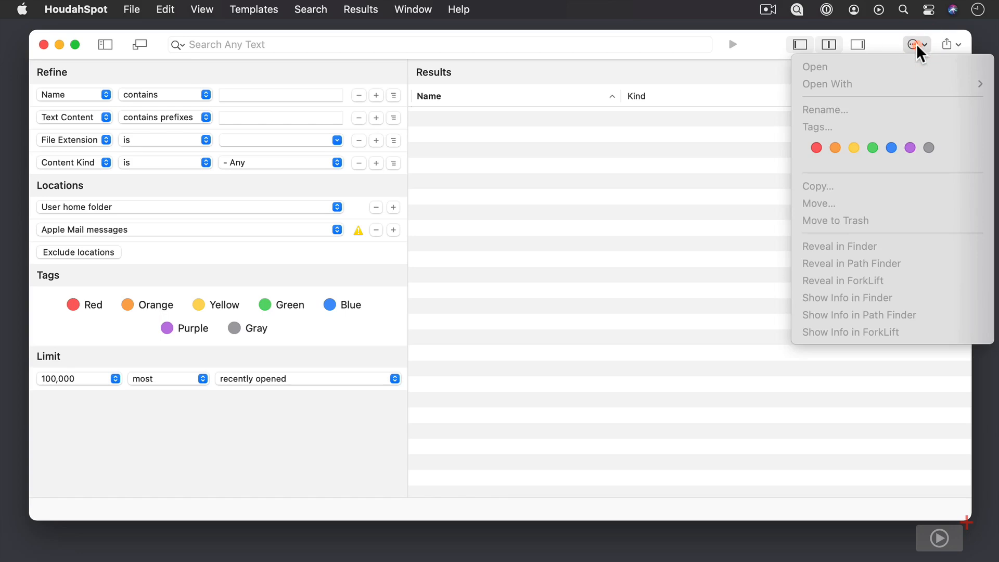
{"action": "mouse_move", "coordinate": [872, 117]}
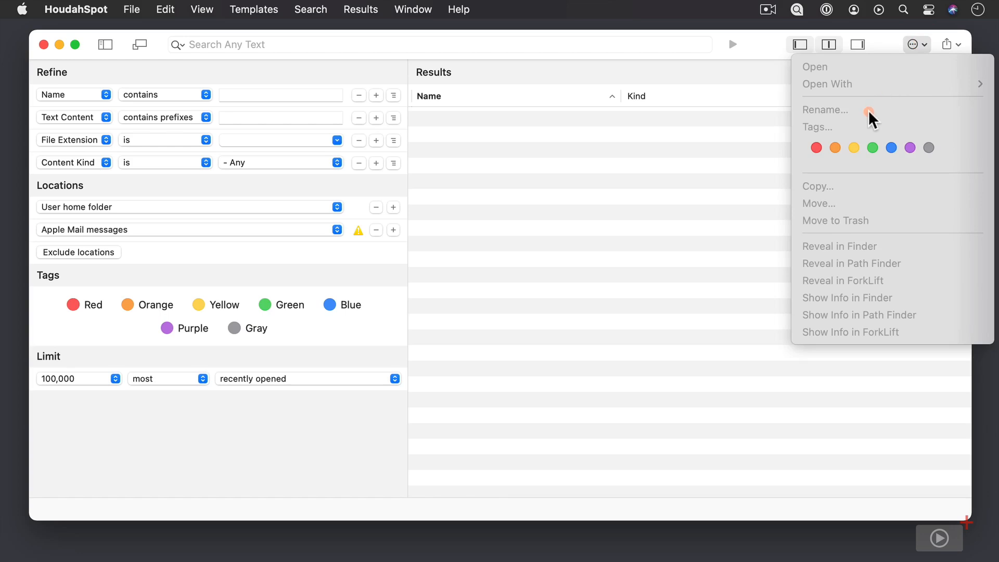
{"action": "mouse_move", "coordinate": [845, 207]}
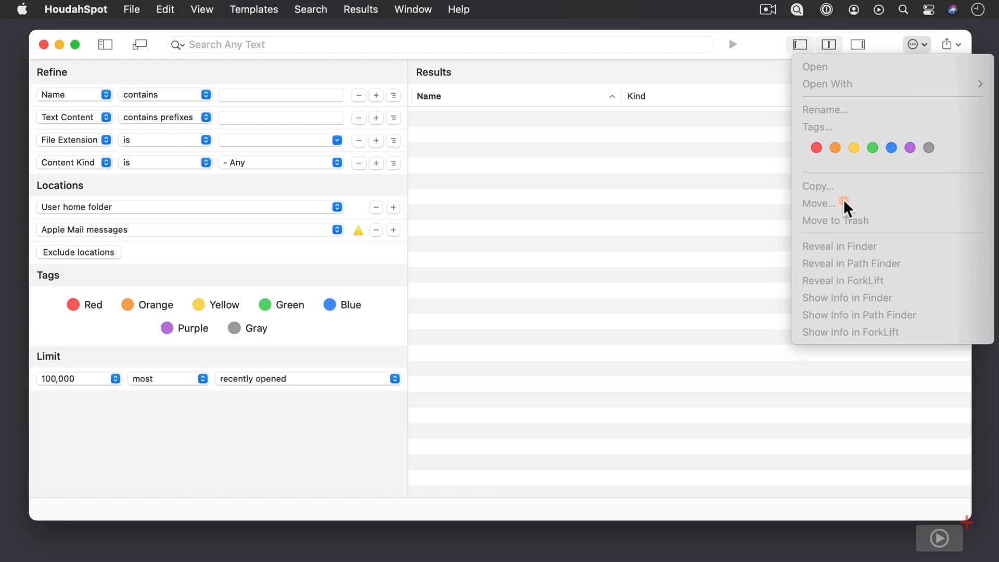
{"action": "mouse_move", "coordinate": [863, 226]}
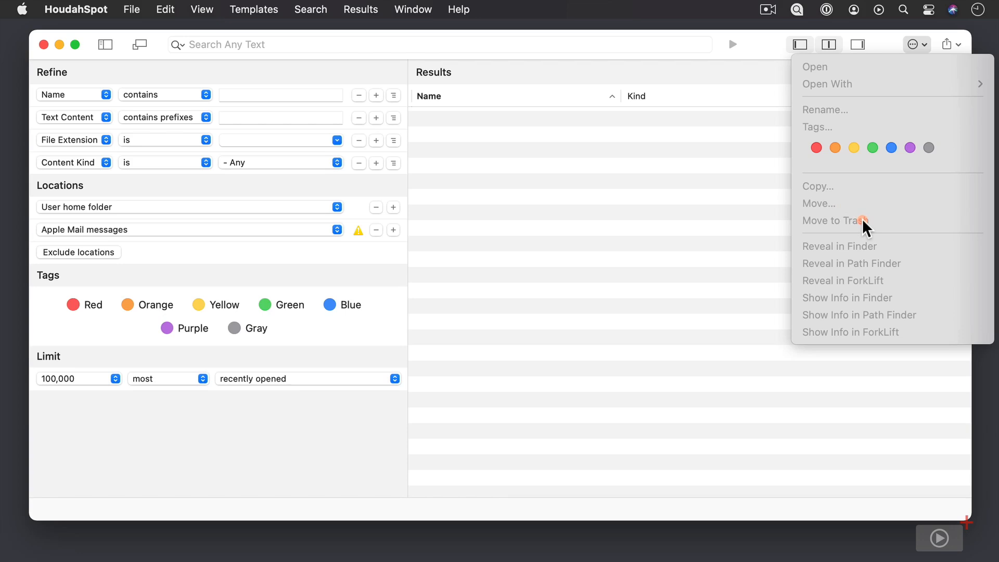
{"action": "mouse_move", "coordinate": [886, 252]}
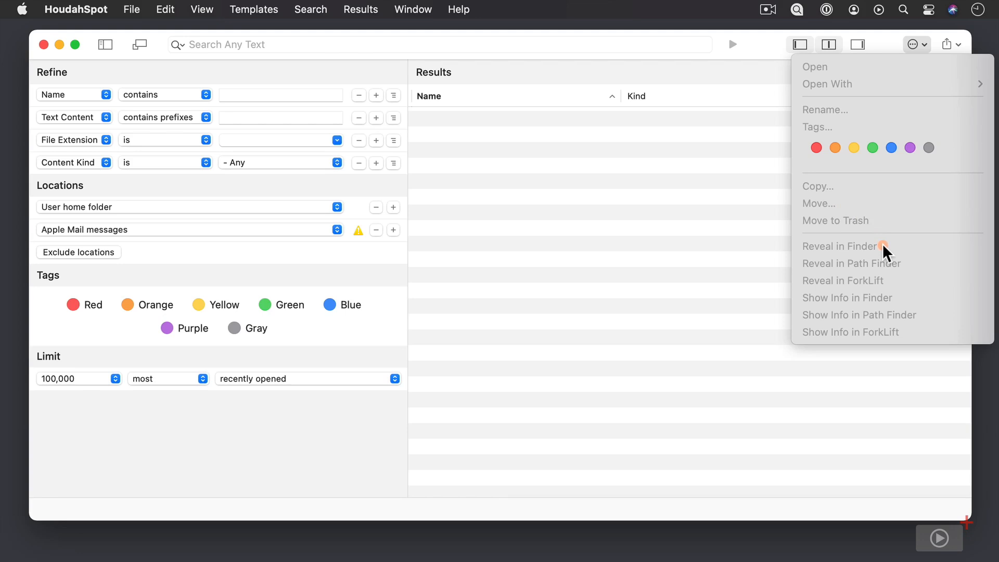
{"action": "mouse_move", "coordinate": [905, 164]}
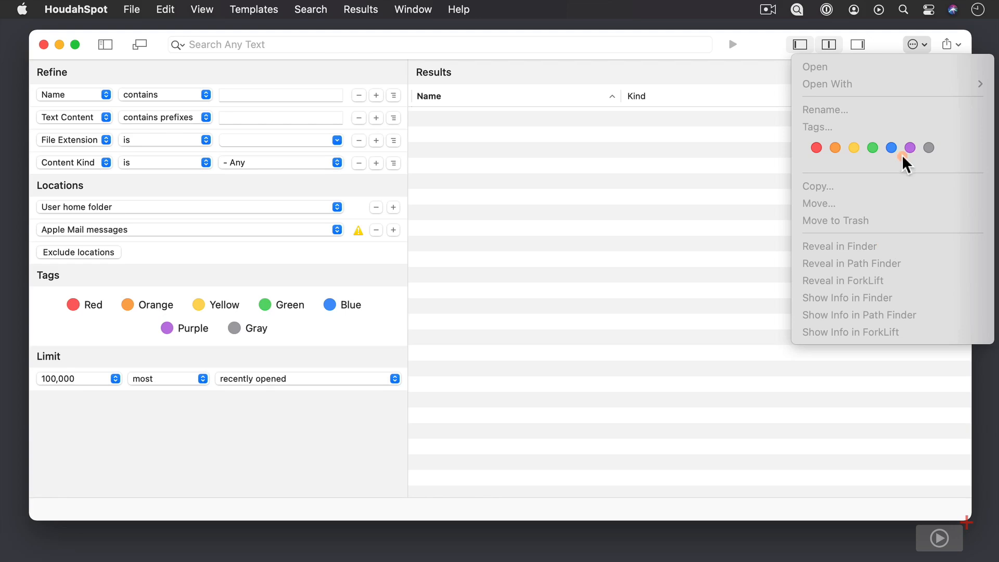
{"action": "mouse_move", "coordinate": [918, 54]}
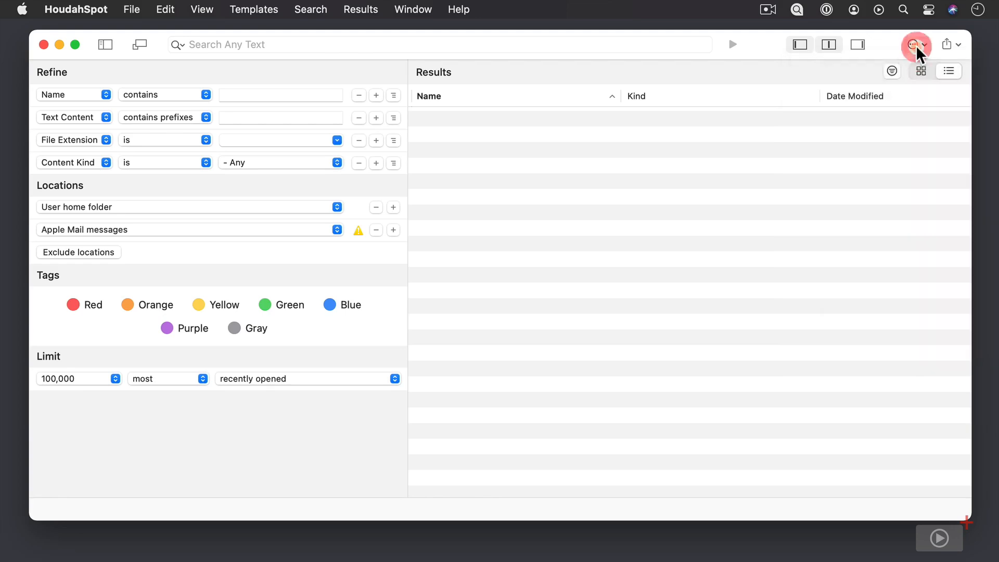
{"action": "mouse_move", "coordinate": [915, 43]}
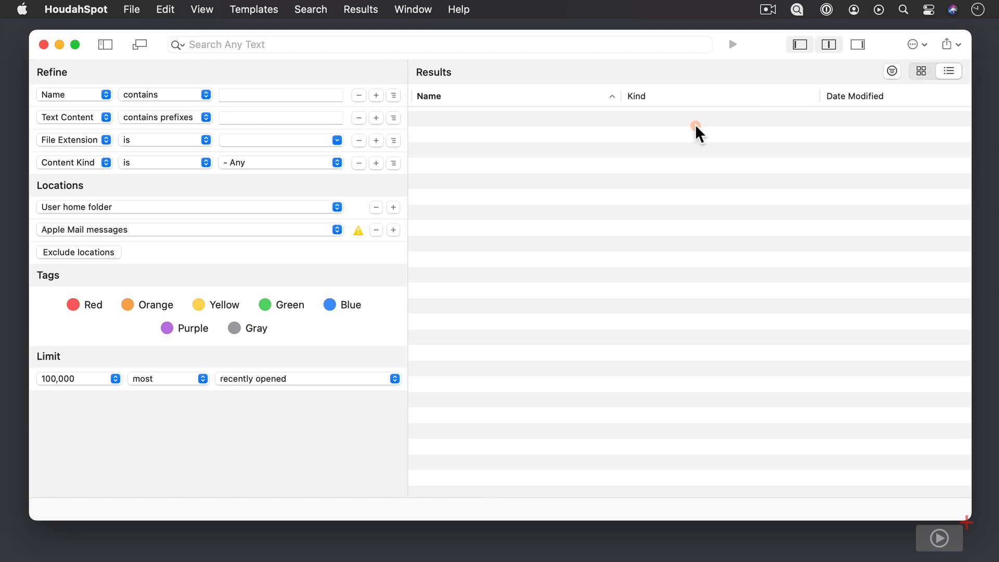
{"action": "mouse_move", "coordinate": [401, 118]}
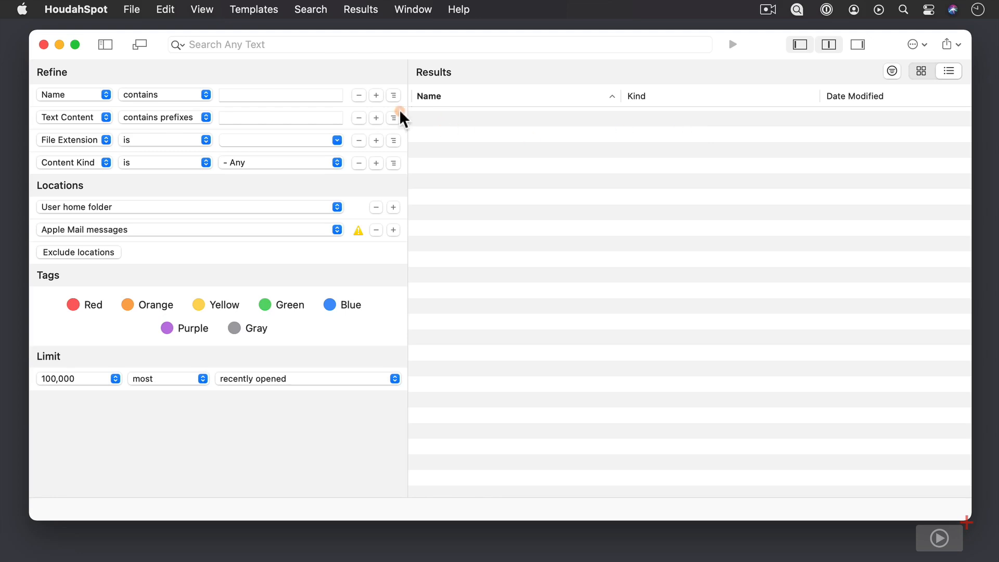
{"action": "mouse_move", "coordinate": [73, 80]}
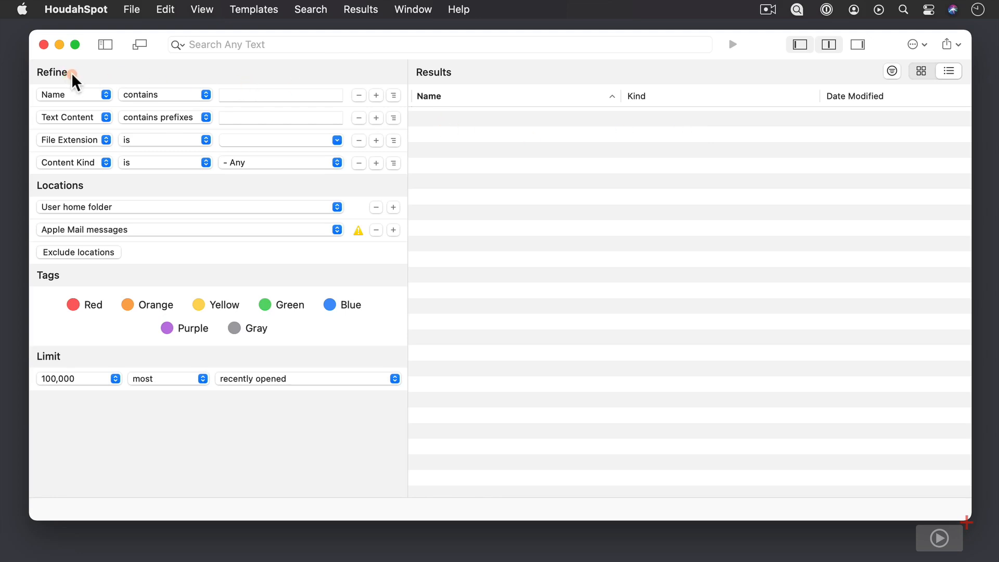
{"action": "mouse_move", "coordinate": [459, 78]}
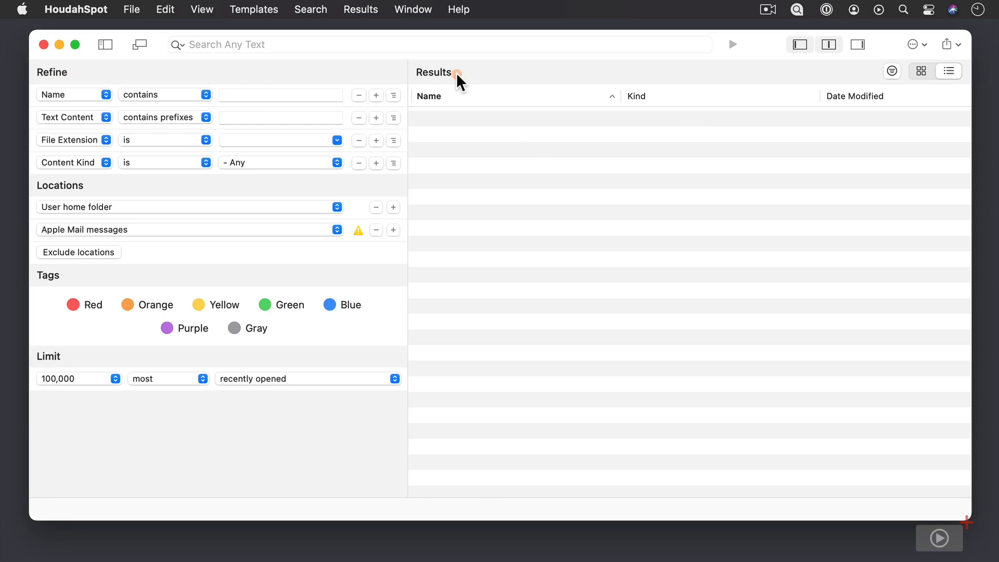
{"action": "mouse_move", "coordinate": [258, 72]}
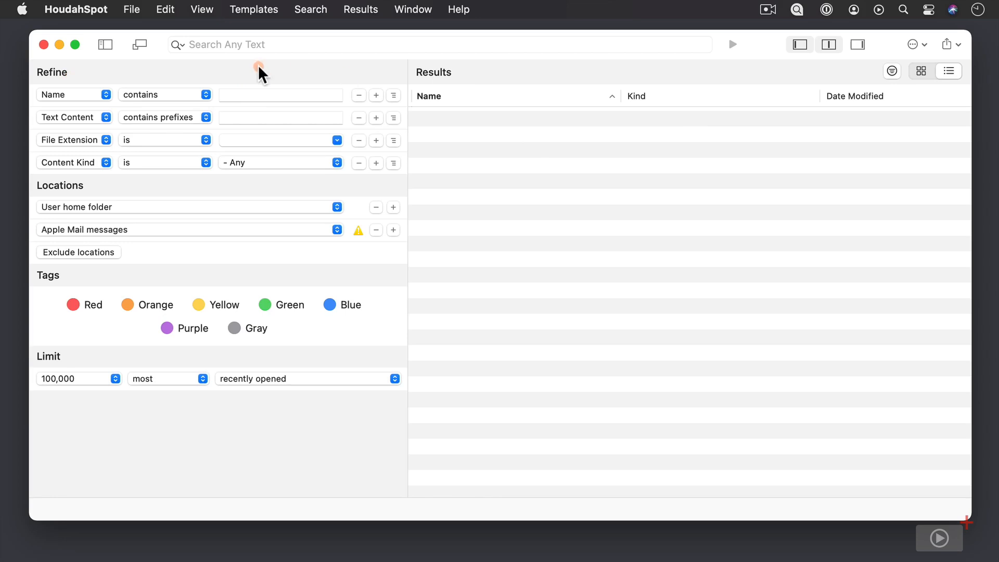
{"action": "mouse_move", "coordinate": [372, 96]}
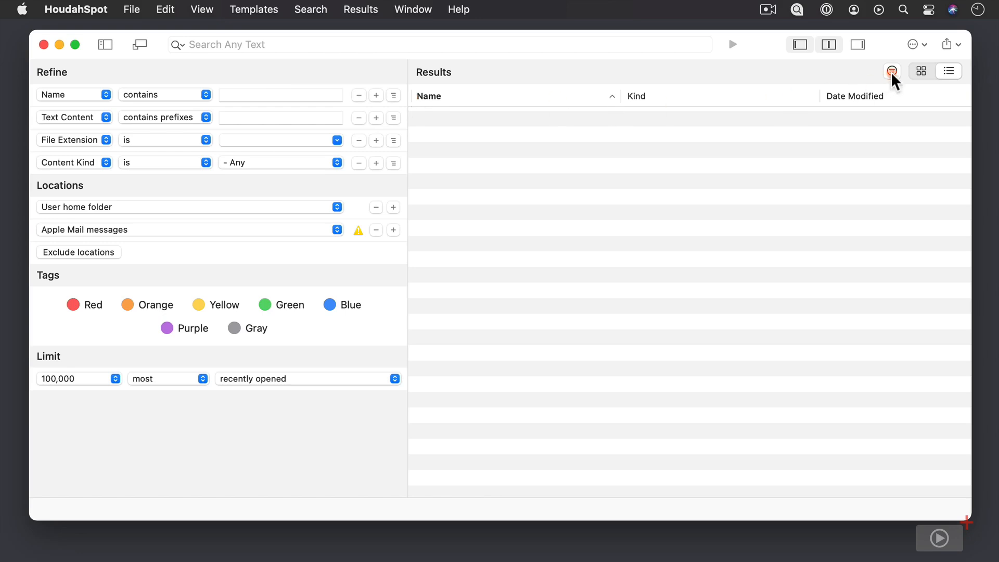
{"action": "mouse_move", "coordinate": [892, 71]}
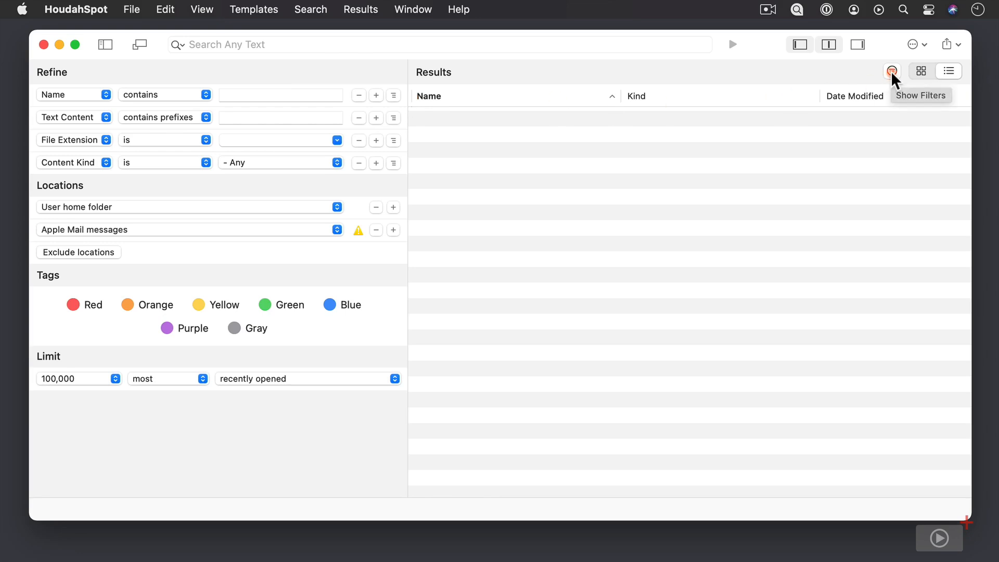
{"action": "left_click", "coordinate": [892, 70]}
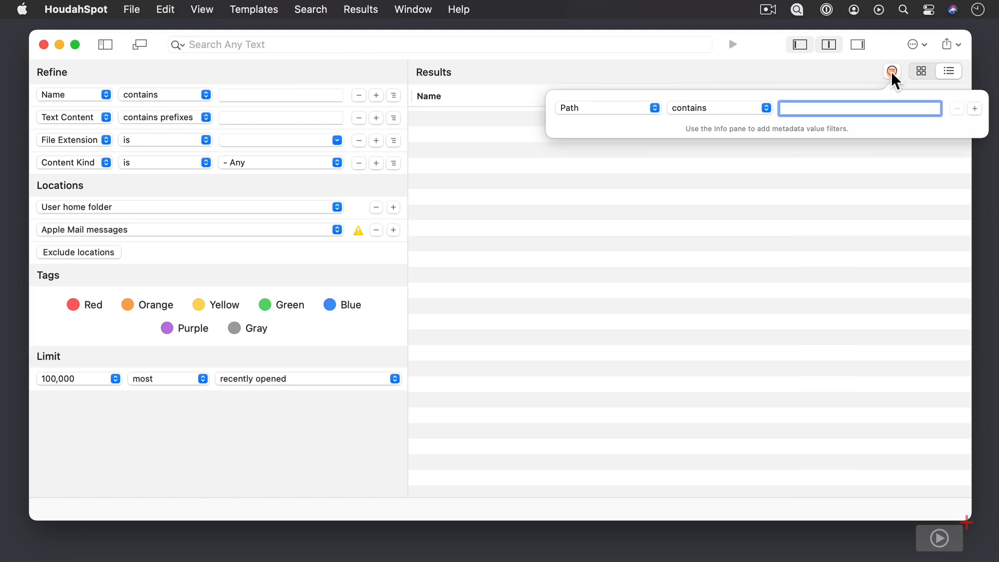
{"action": "mouse_move", "coordinate": [797, 86]}
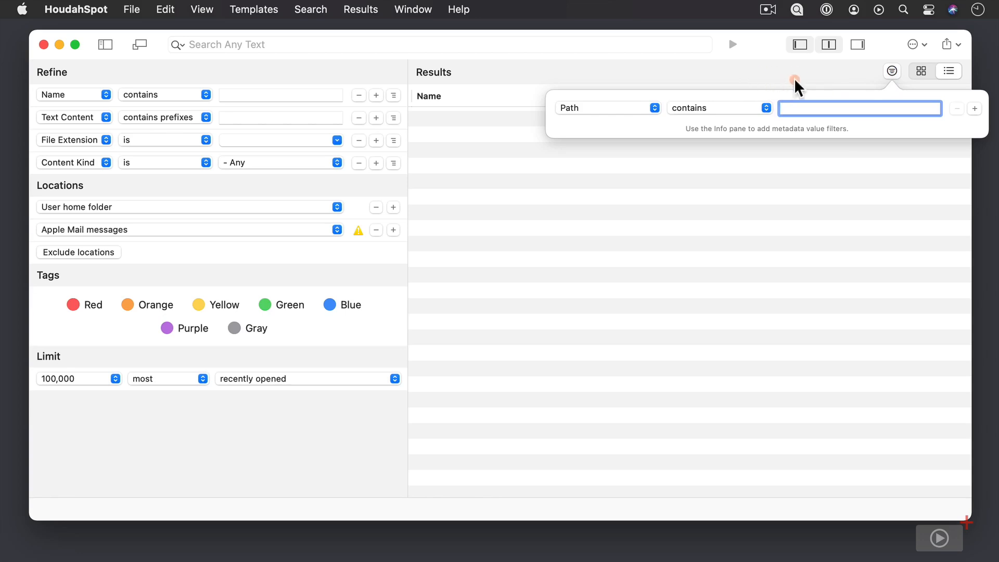
{"action": "left_click", "coordinate": [892, 71]}
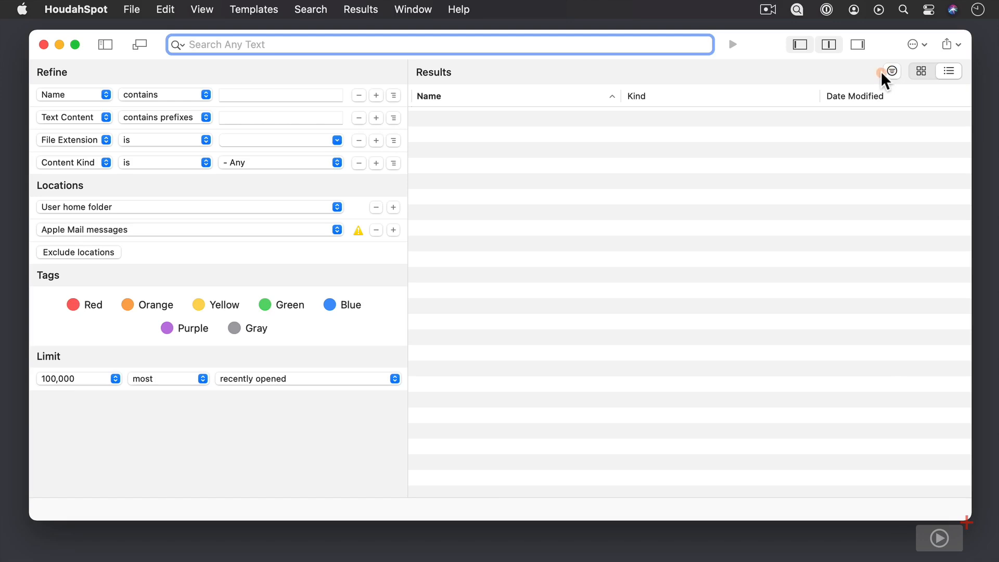
{"action": "mouse_move", "coordinate": [854, 80]}
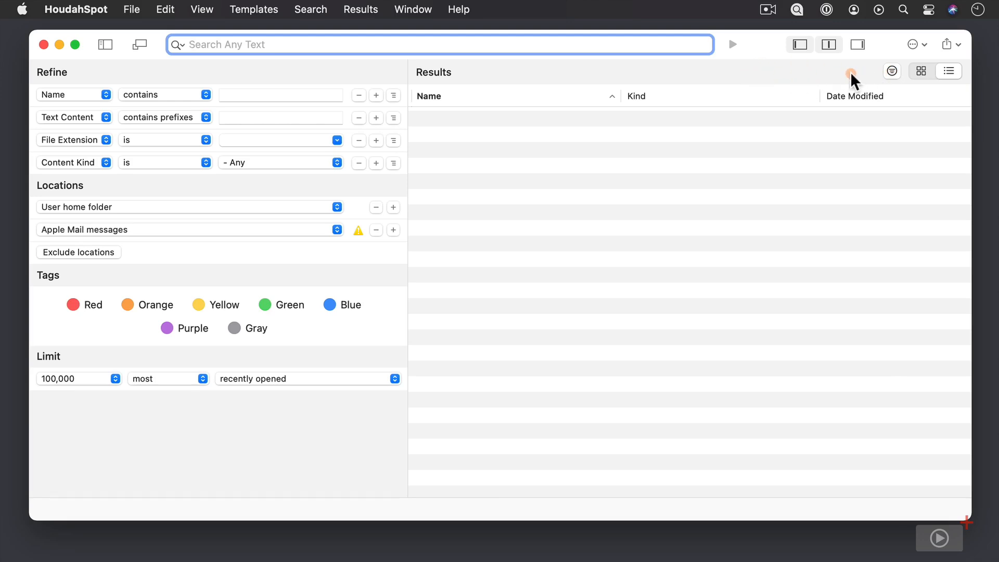
{"action": "mouse_move", "coordinate": [827, 80]}
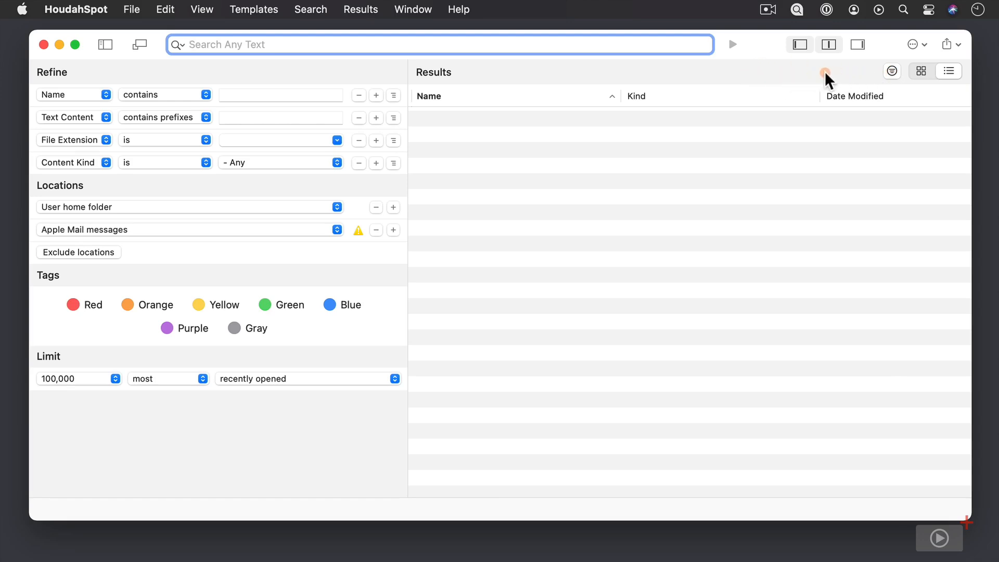
{"action": "left_click", "coordinate": [891, 71]}
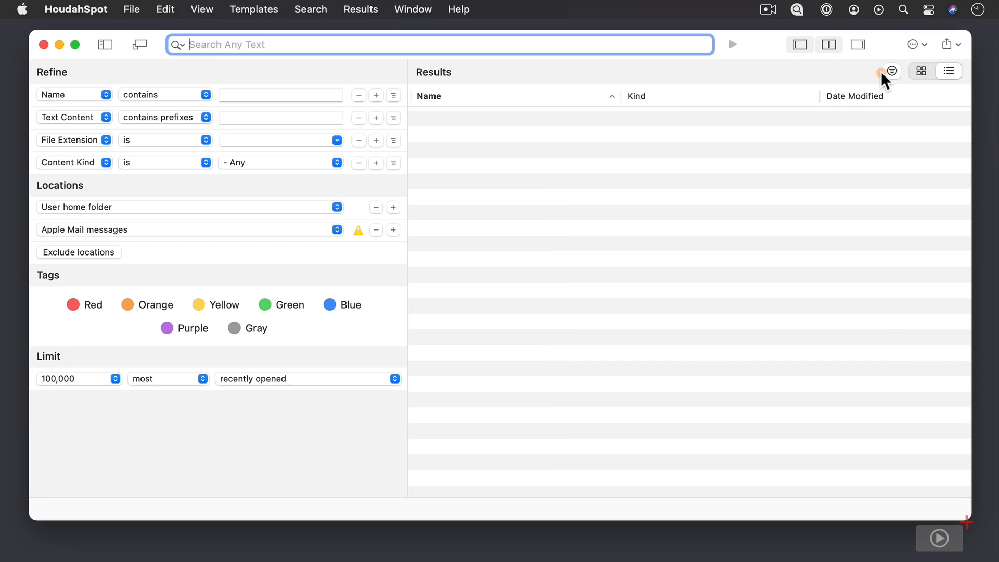
{"action": "mouse_move", "coordinate": [598, 231]}
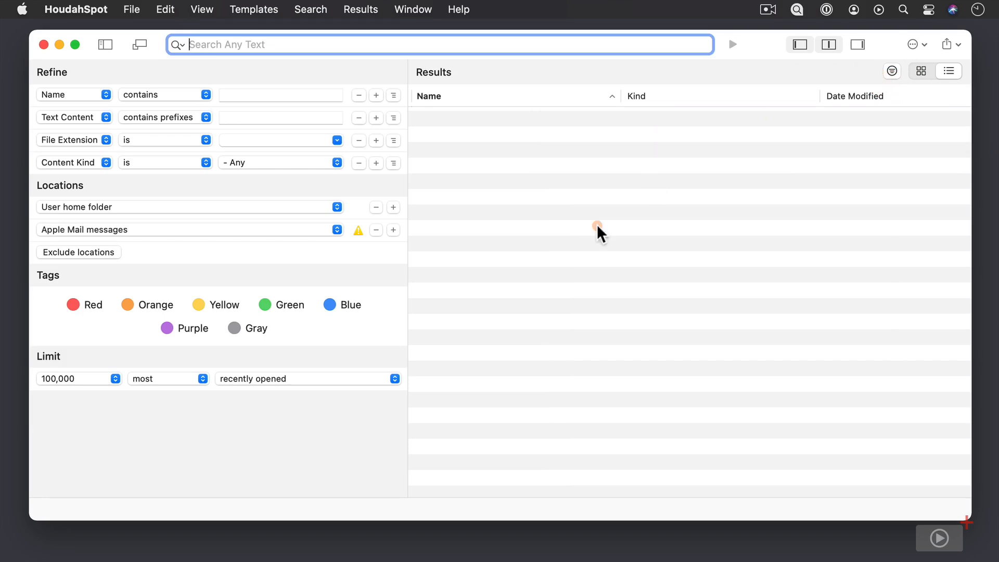
{"action": "mouse_move", "coordinate": [407, 326]}
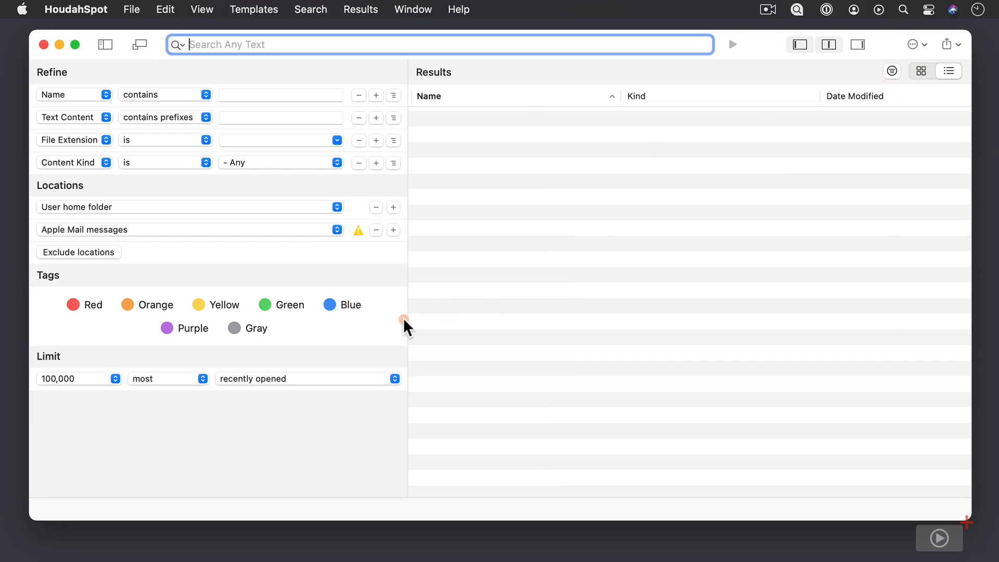
{"action": "mouse_move", "coordinate": [374, 348]}
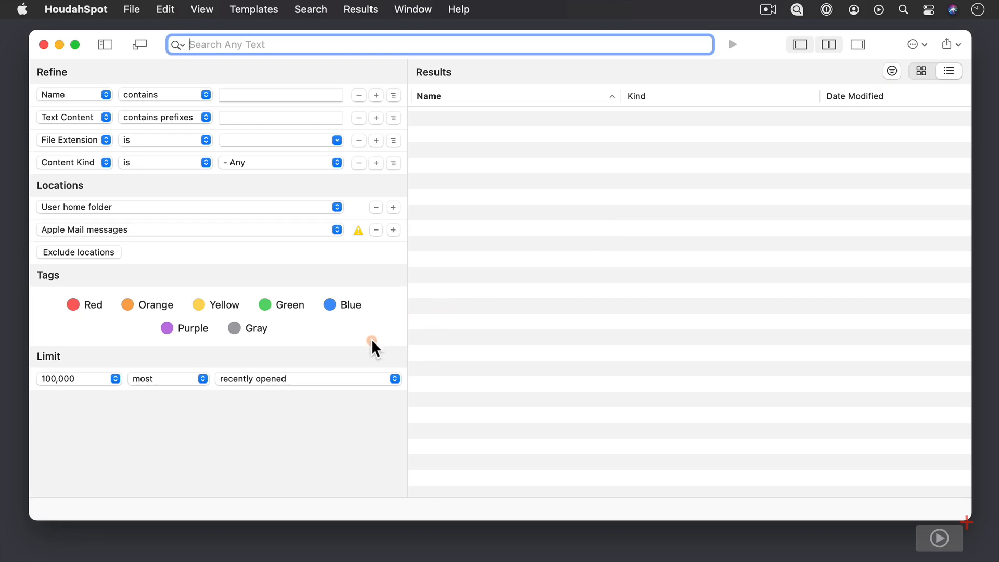
{"action": "mouse_move", "coordinate": [372, 303]}
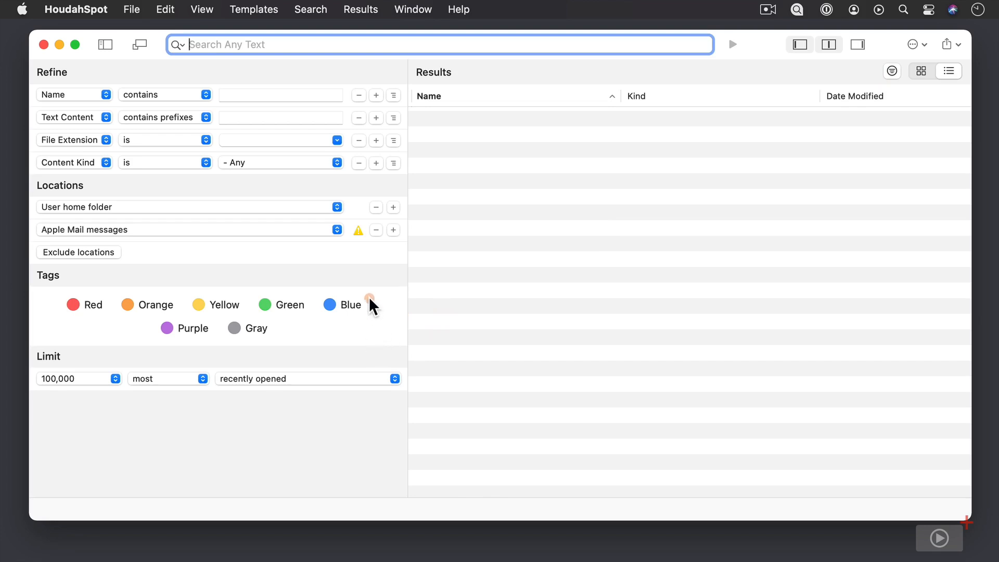
{"action": "mouse_move", "coordinate": [363, 339]}
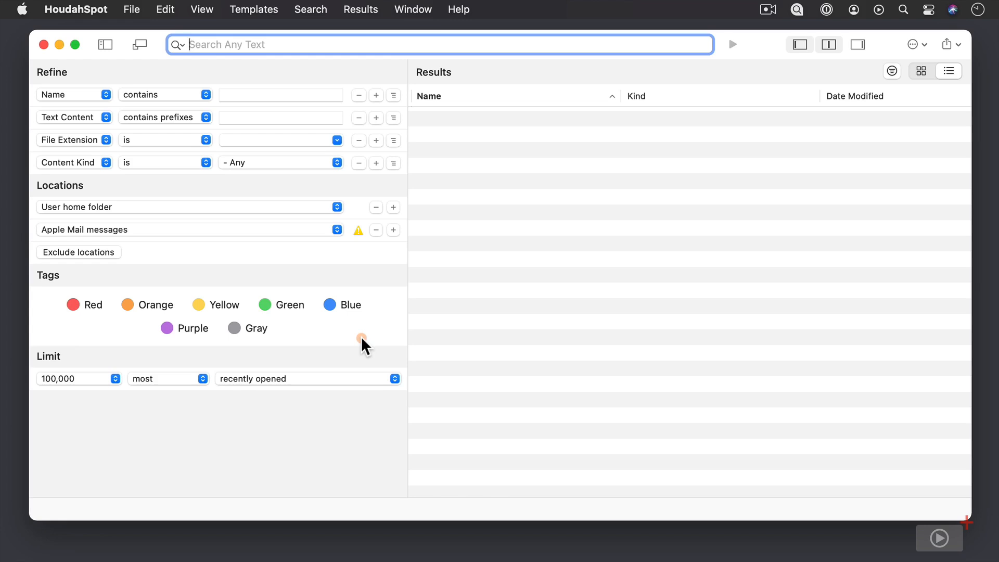
{"action": "mouse_move", "coordinate": [366, 332]}
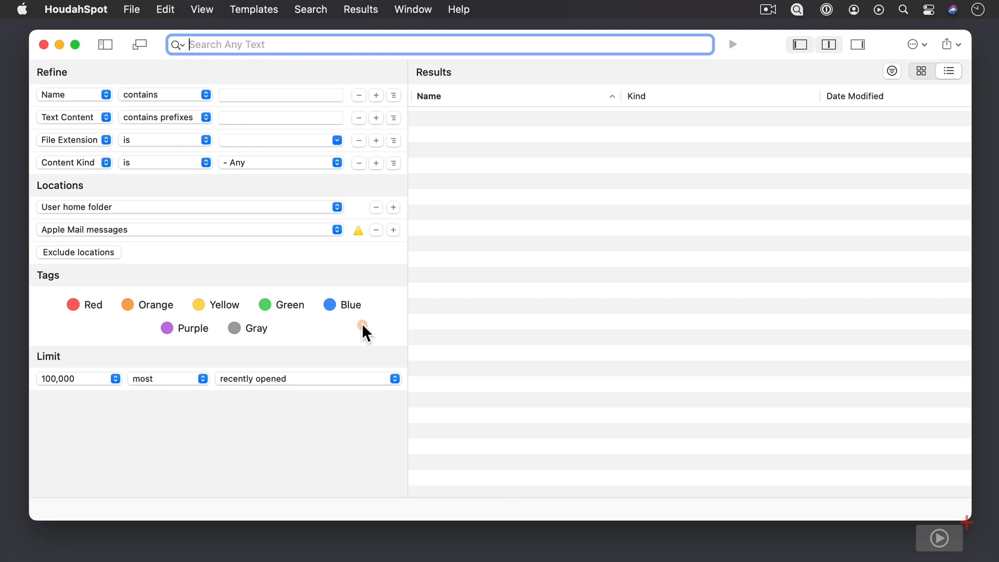
{"action": "mouse_move", "coordinate": [253, 175]}
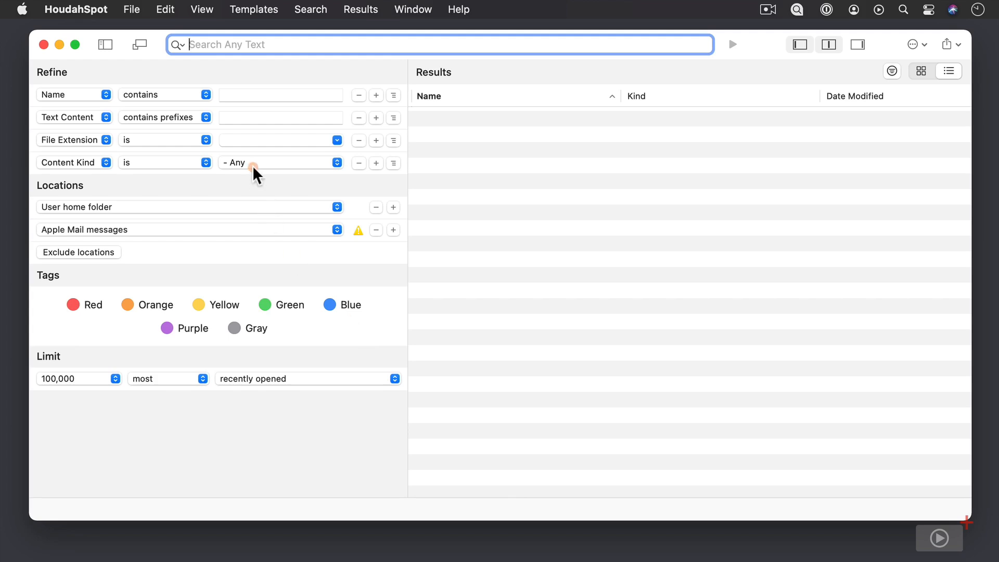